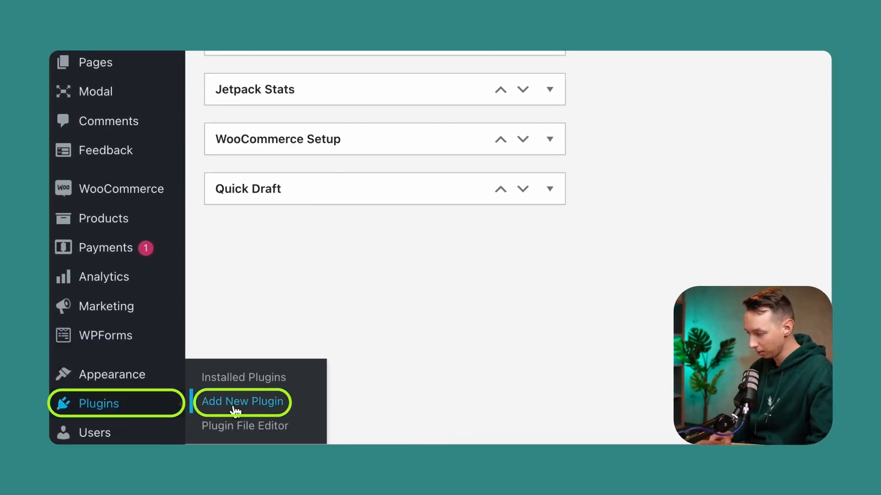
- Search the Add New Plugin directory for 'omnisend' to find the Omnisend WooCommerce plugin
click(242, 402)
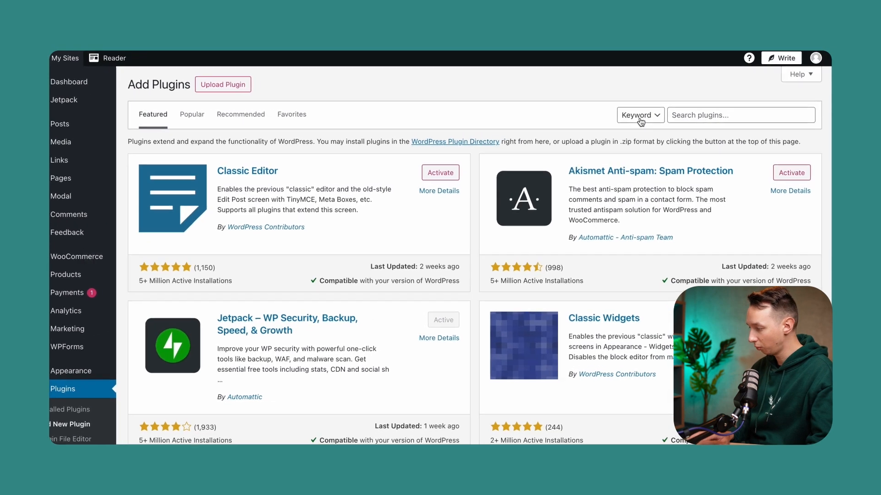
text(omnisend)
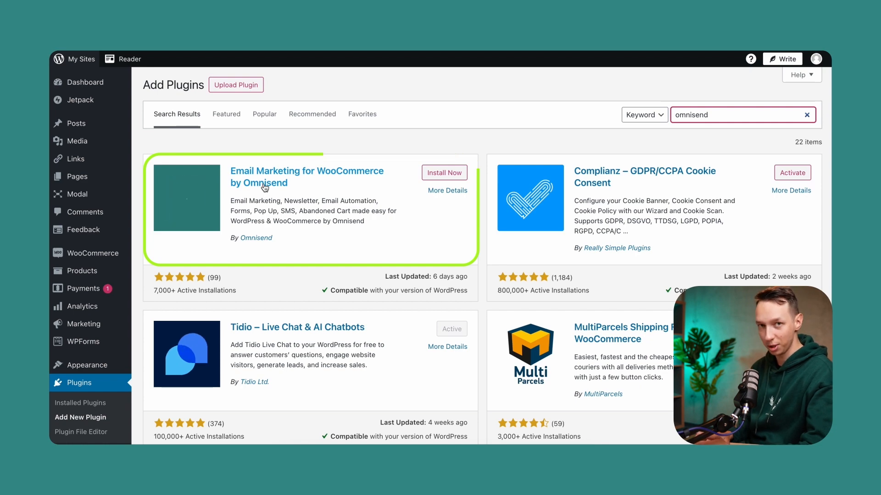
- Review the Omnisend plugin details and install Email Marketing for WooCommerce by Omnisend
click(448, 190)
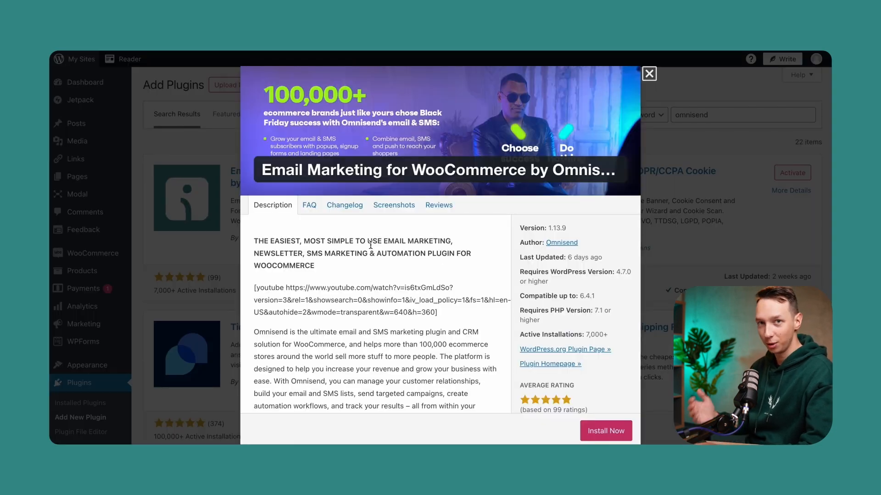
scroll(down, 3)
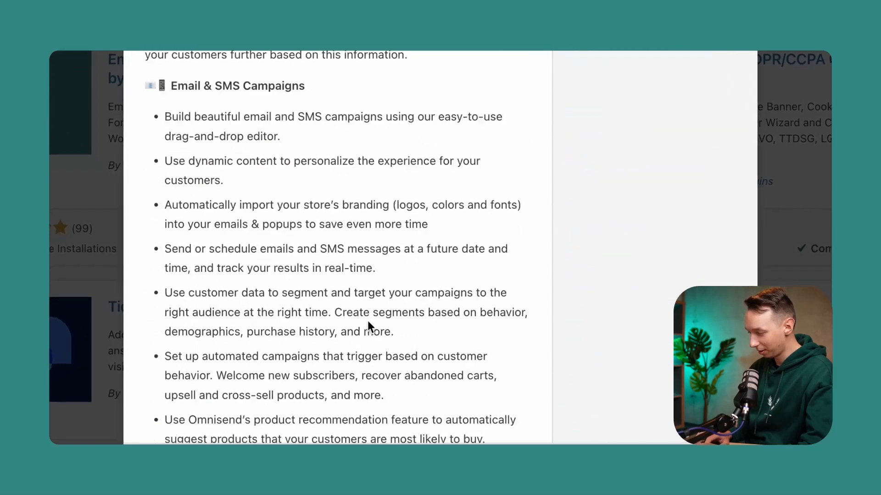
scroll(down, 3)
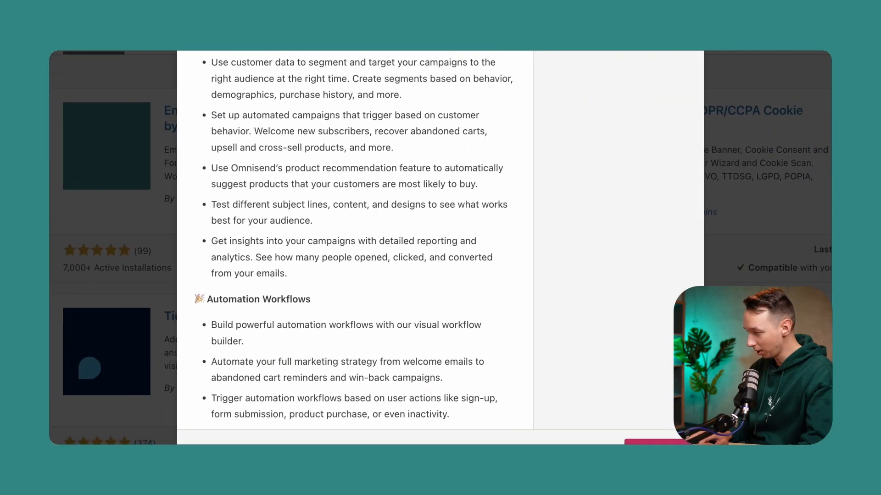
click(439, 173)
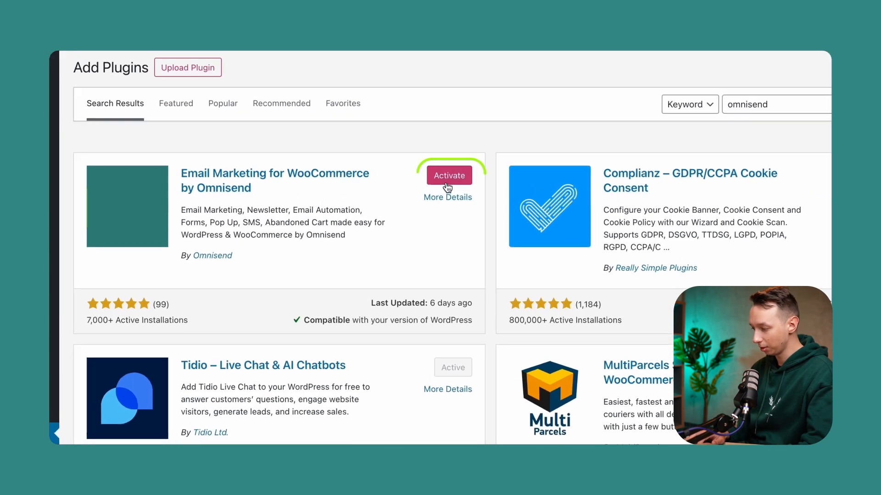
- Activate the installed Omnisend plugin so it prompts to connect an account
click(448, 175)
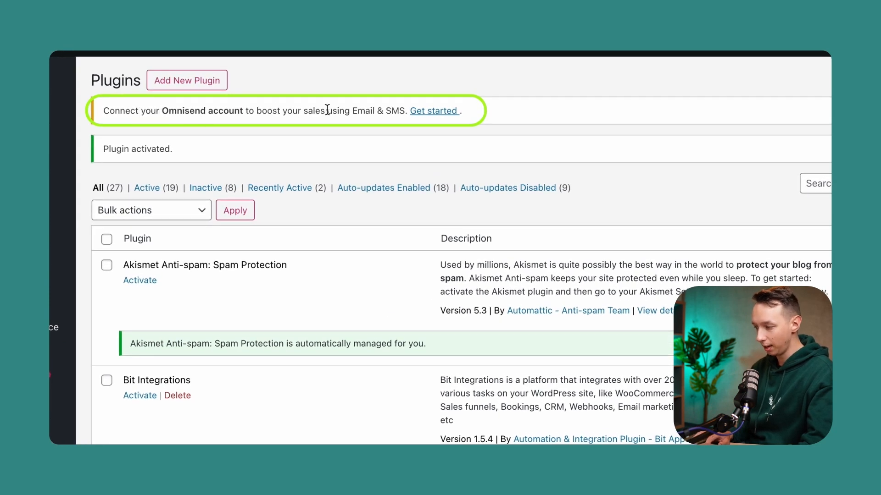
mouse_move(376, 107)
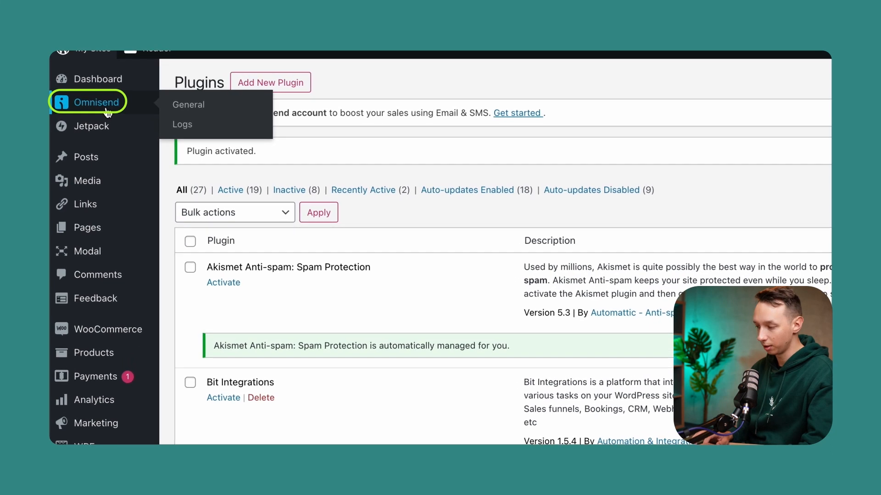
- From the Omnisend welcome page, create a new Omnisend account and submit the sign-up form
click(188, 105)
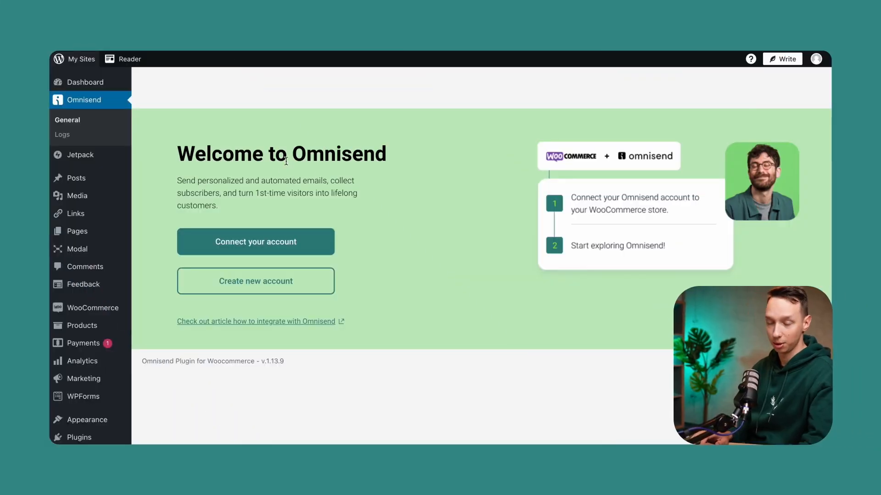
mouse_move(283, 181)
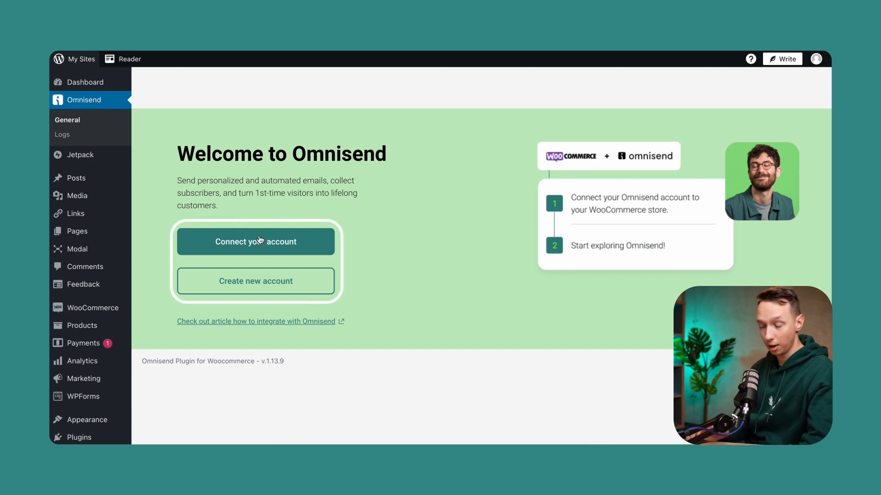
mouse_move(281, 284)
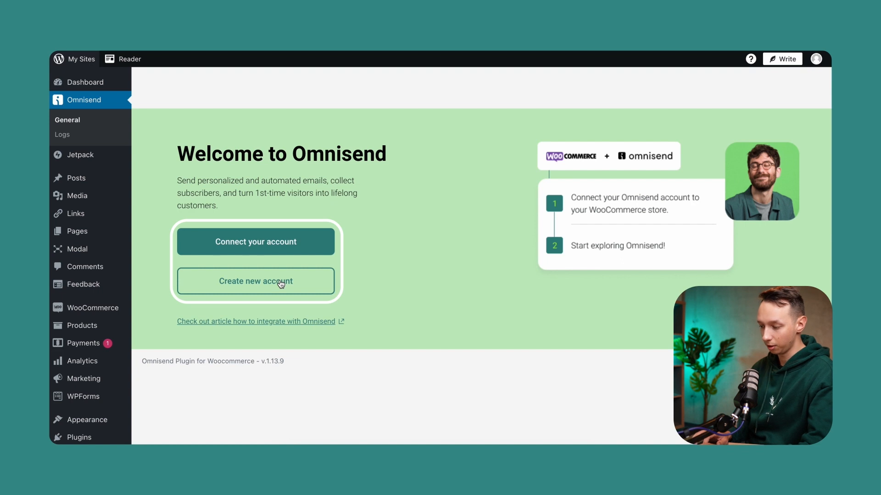
mouse_move(204, 176)
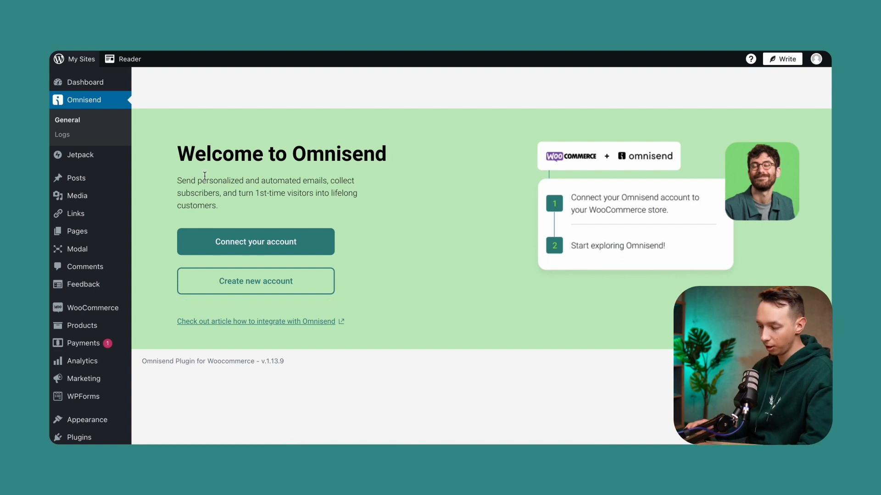
click(255, 281)
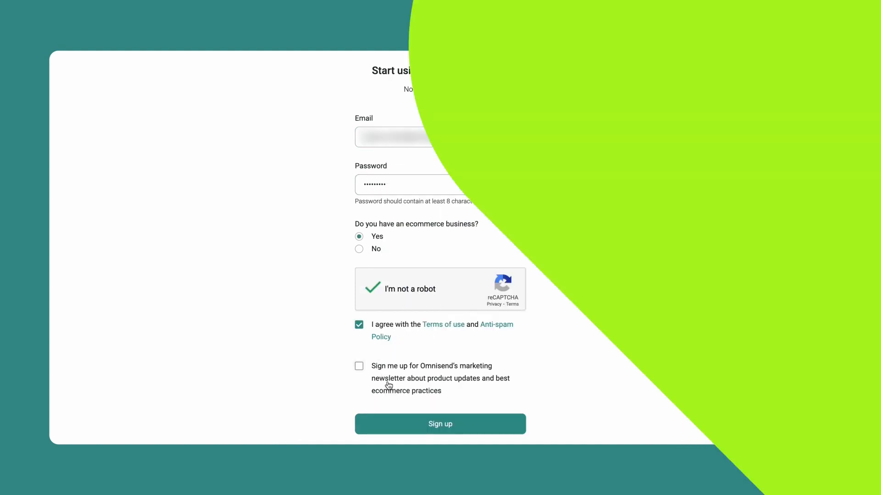
click(439, 424)
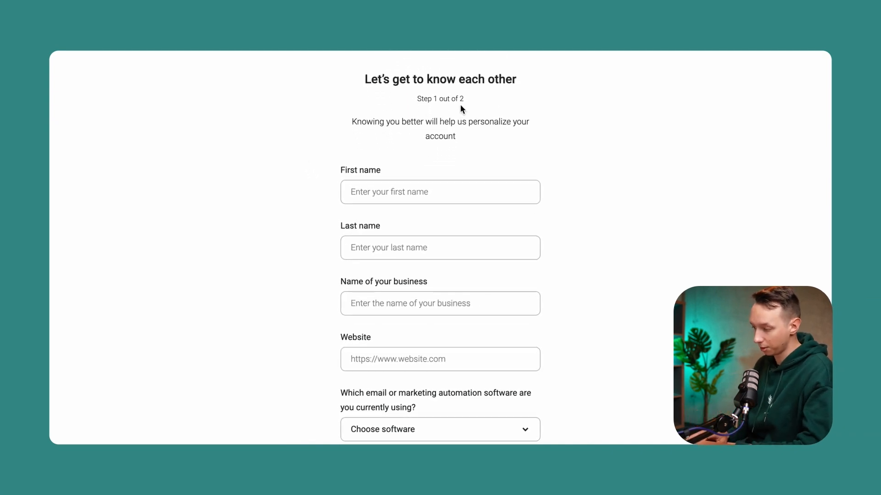
text(Arnas)
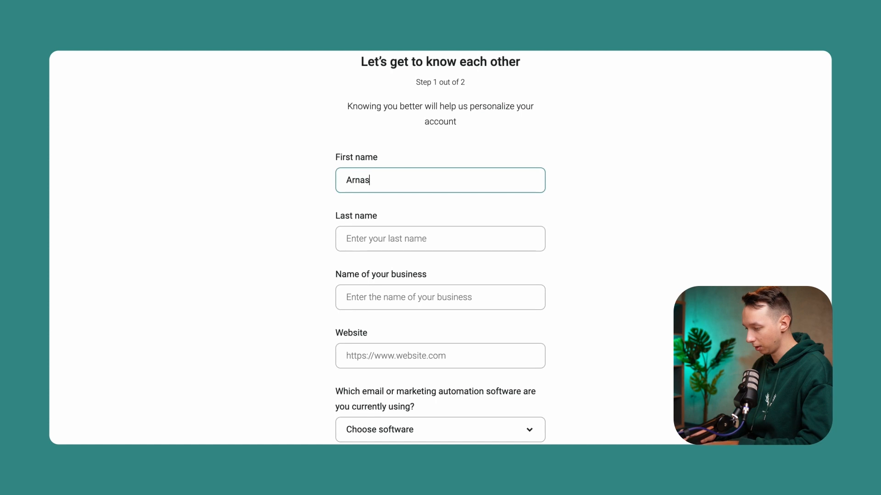
text(Zoluba)
click(439, 297)
text(Woocommerce)
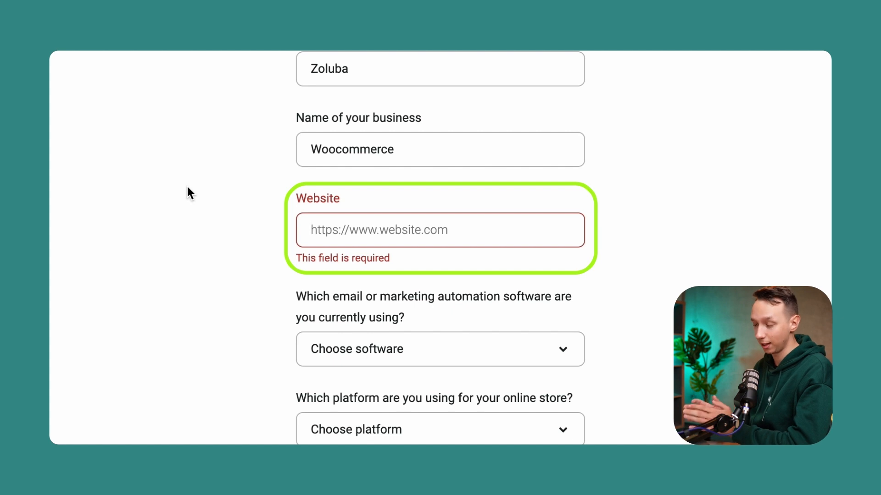
mouse_move(219, 80)
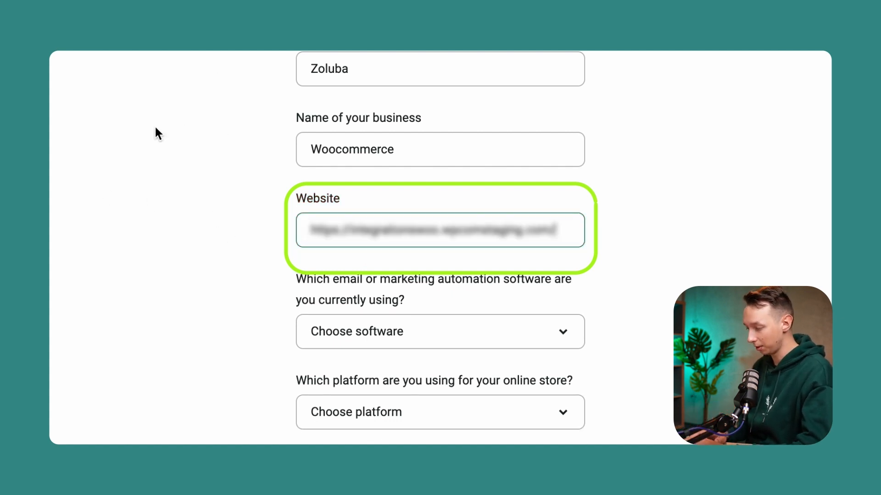
scroll(down, 3)
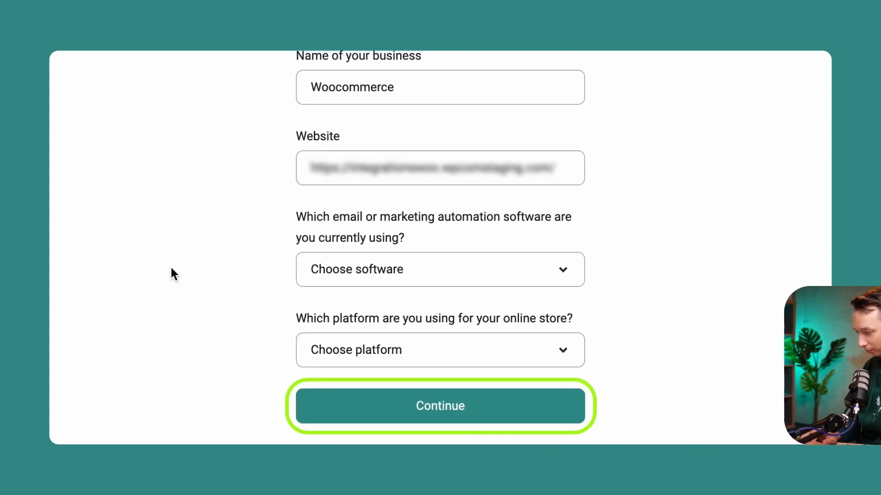
click(439, 405)
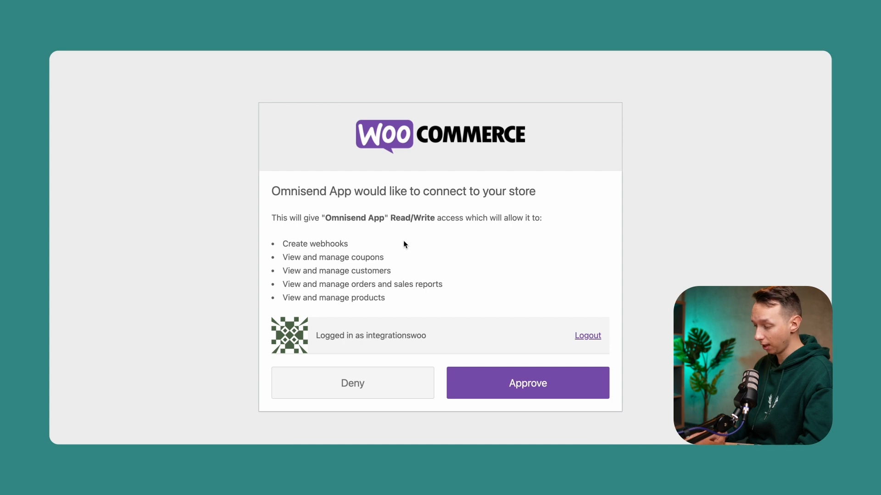
mouse_move(512, 406)
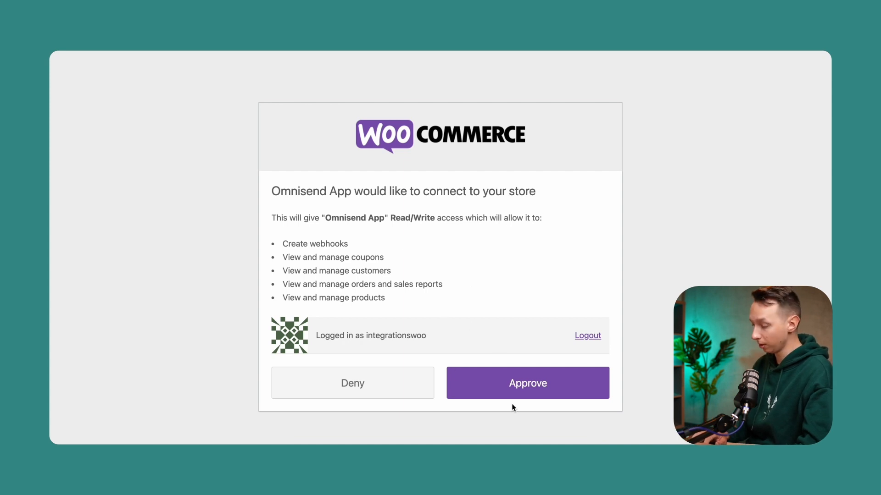
click(527, 384)
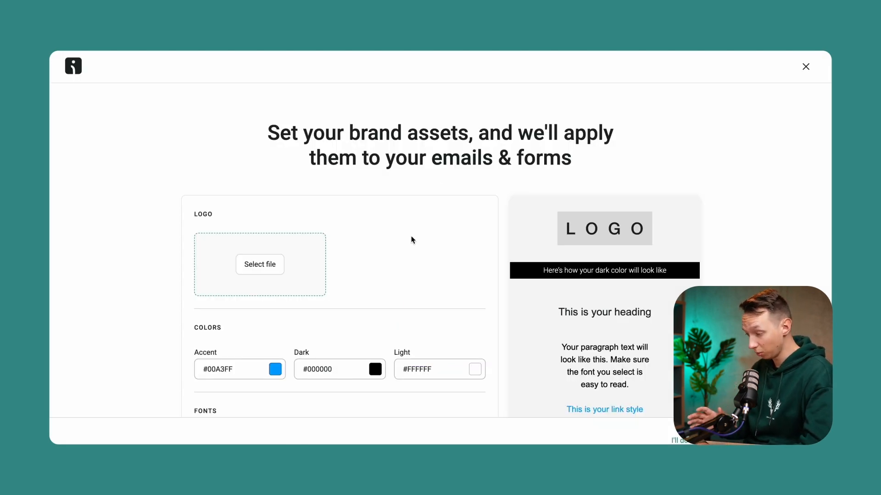
mouse_move(360, 241)
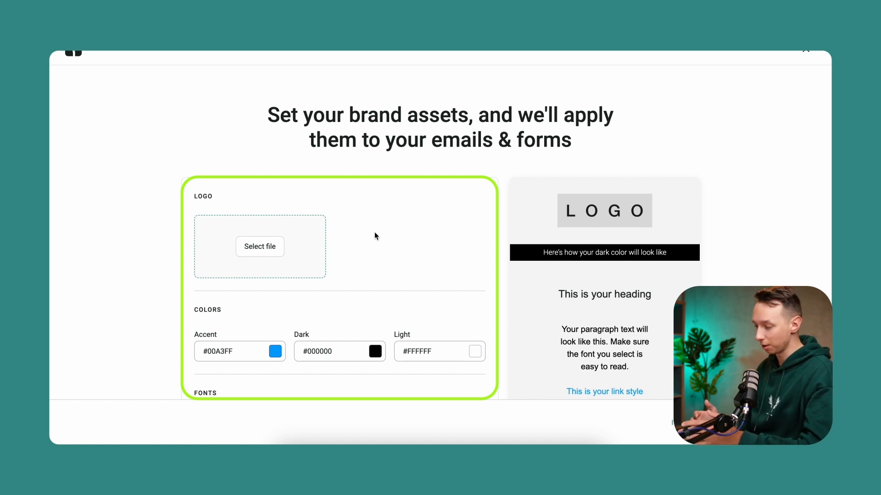
mouse_move(346, 236)
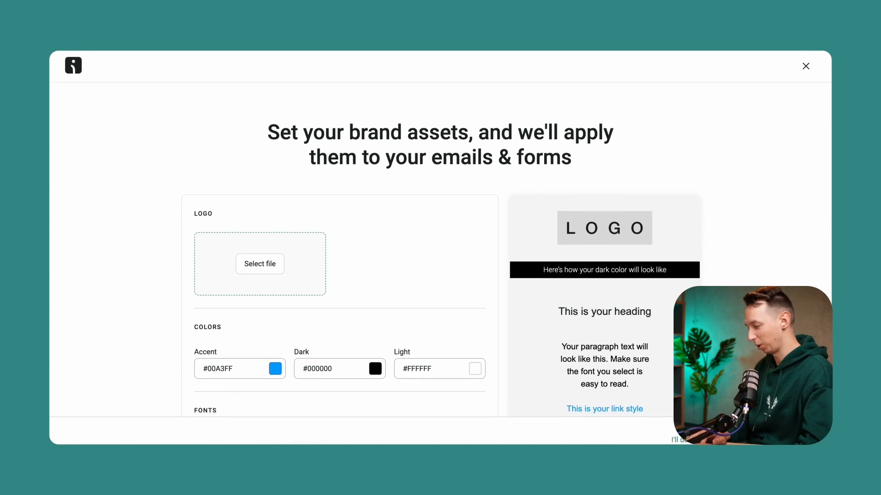
- Skip the brand assets setup and land on the Omnisend dashboard
click(805, 66)
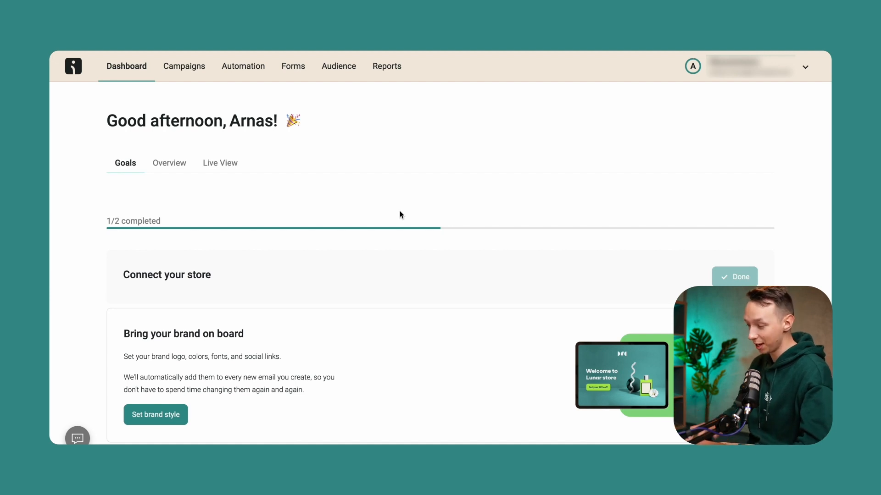
mouse_move(331, 186)
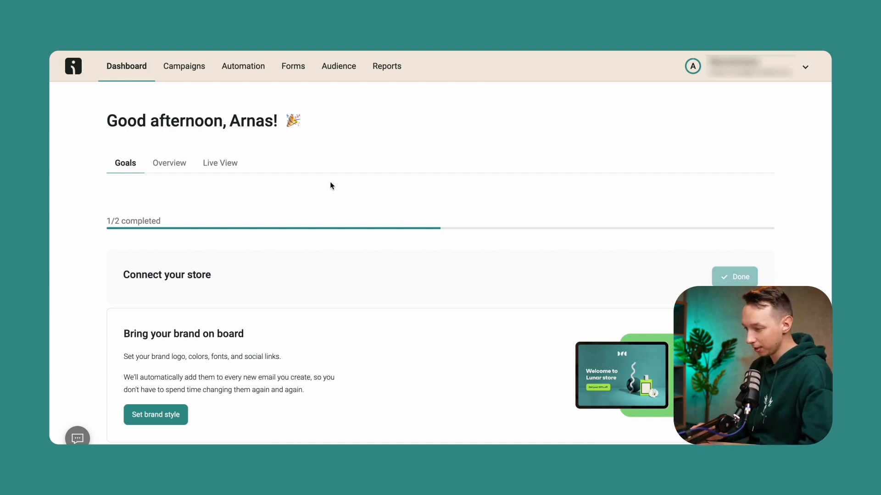
mouse_move(296, 170)
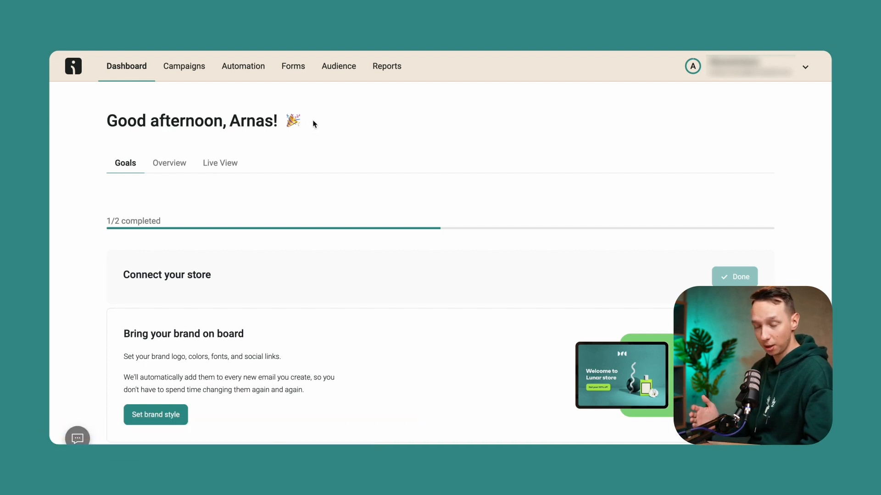
scroll(down, 3)
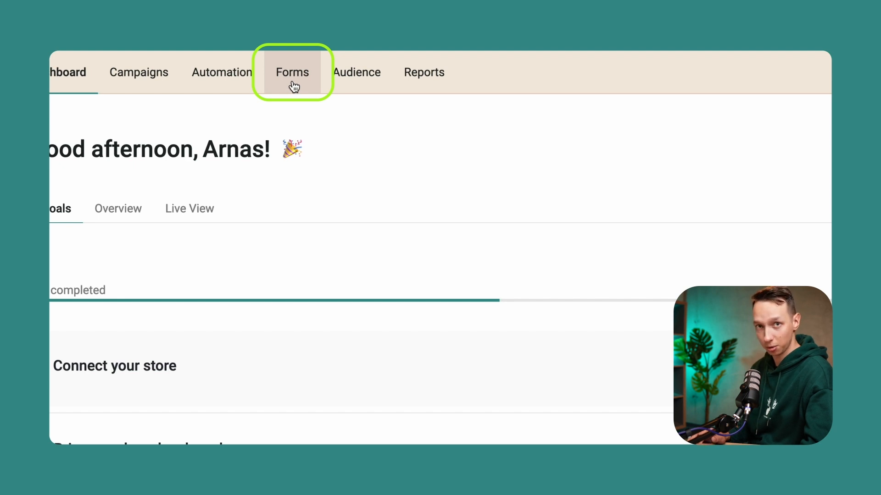
- Enable the Email & SMS branded Multi-step welcome discount popup from the Forms section
click(292, 71)
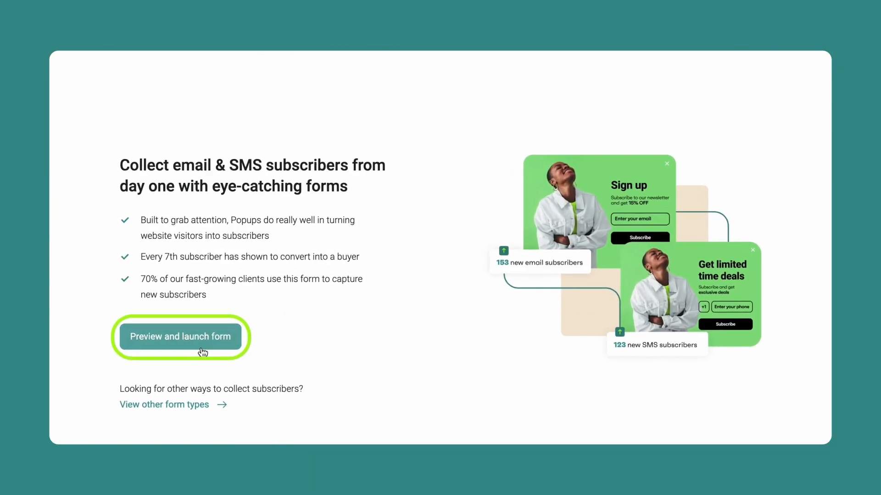
click(180, 336)
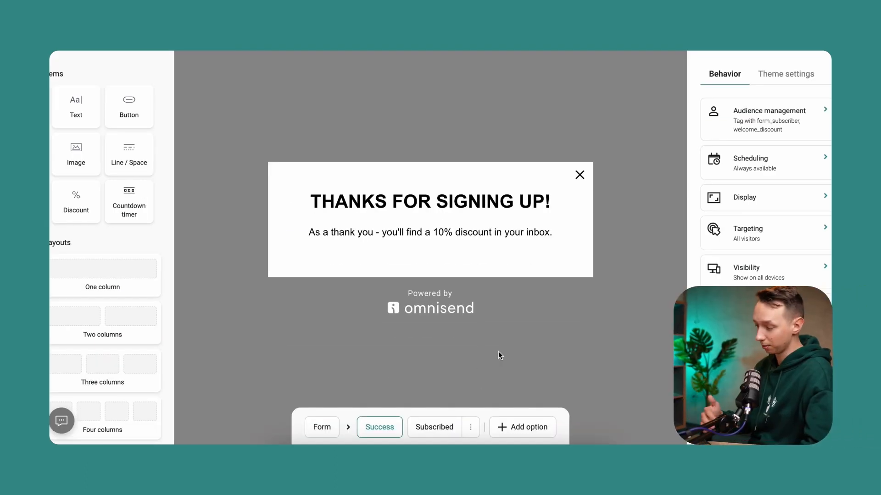
mouse_move(558, 162)
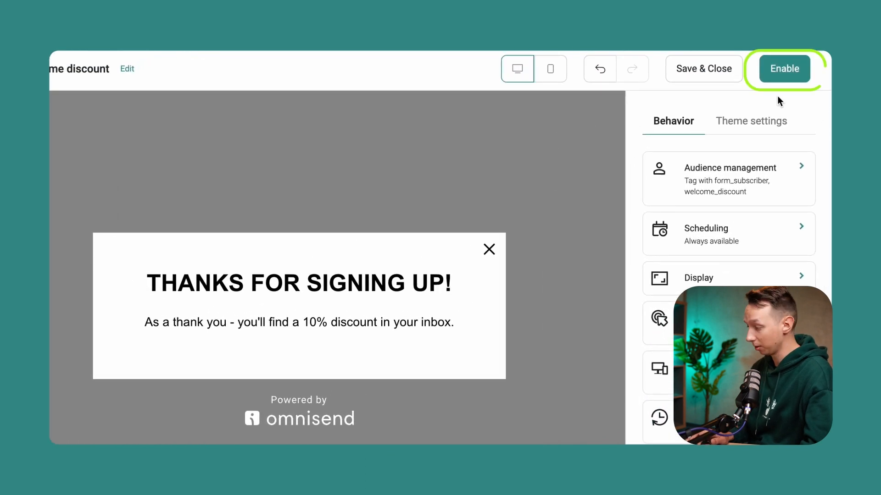
click(782, 69)
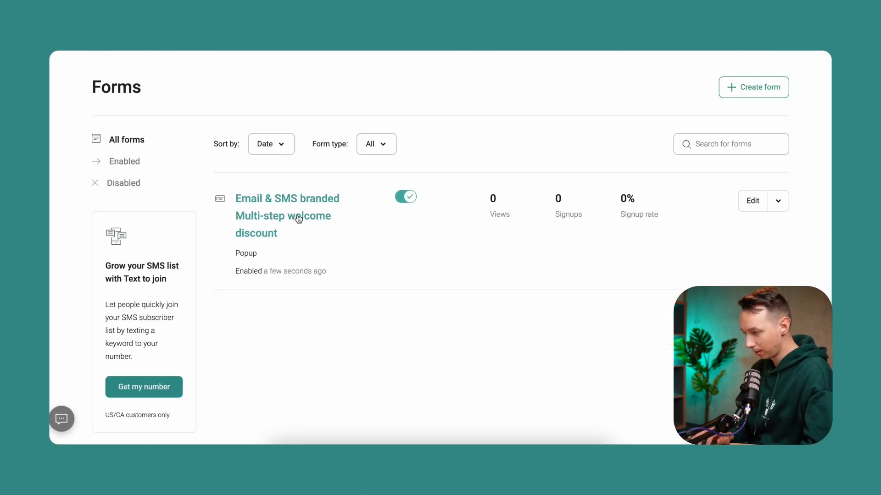